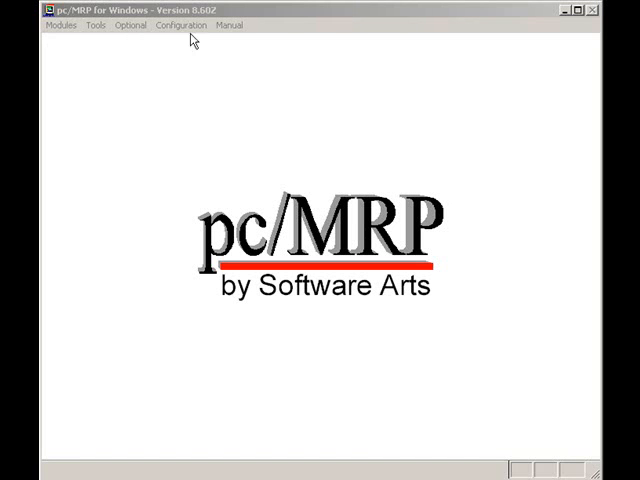
Choose Report Writer option 24 in Settings & Utilities and confirm working on a Custom Label
click(228, 26)
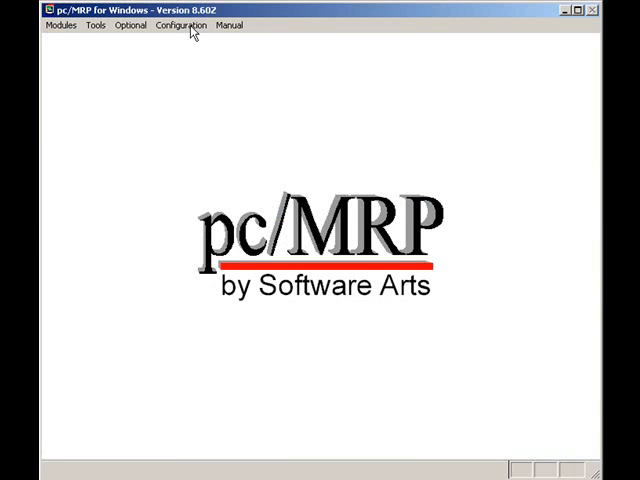
click(176, 28)
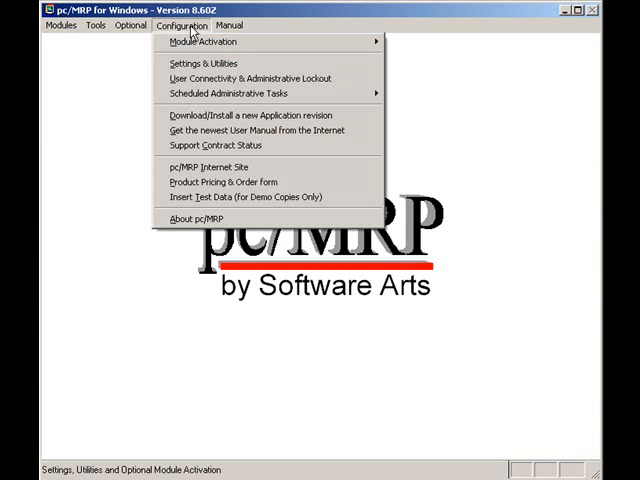
mouse_move(210, 66)
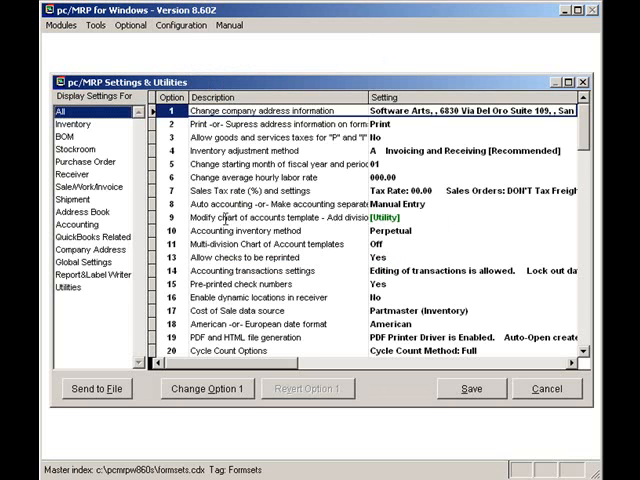
scroll(down, 3)
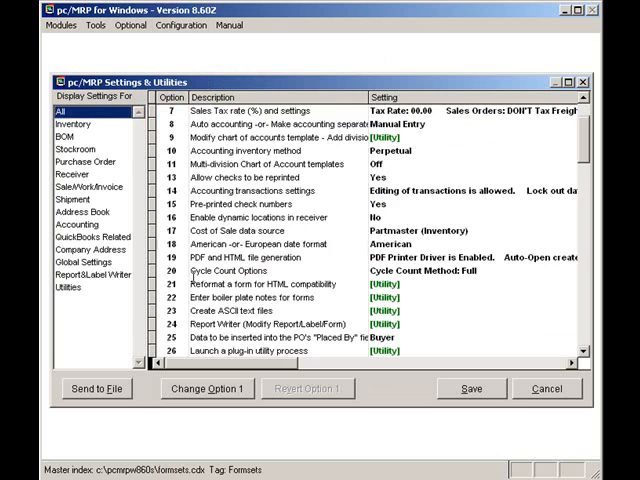
scroll(down, 3)
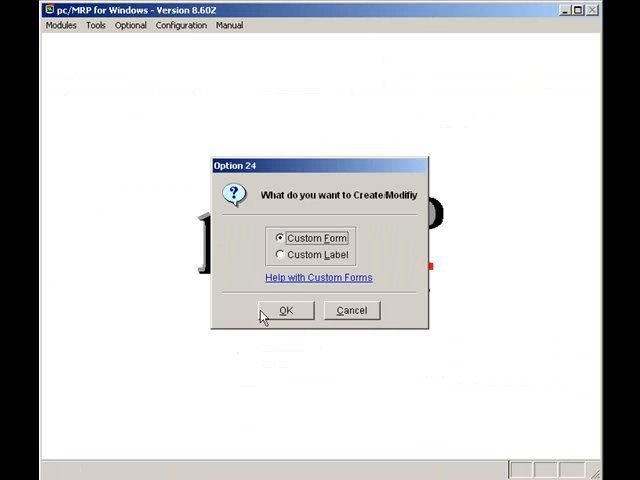
click(280, 256)
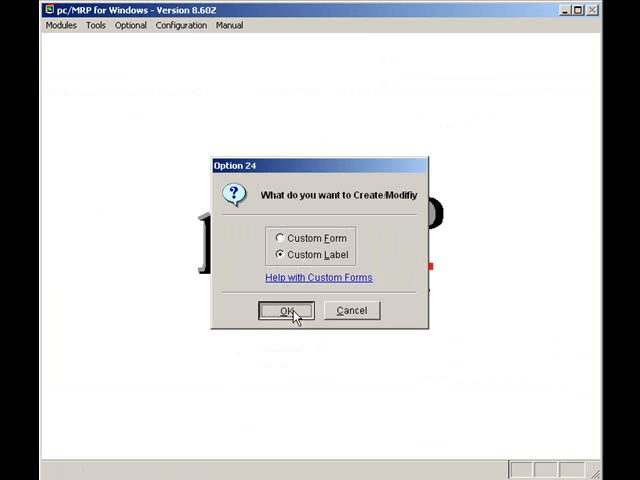
click(284, 310)
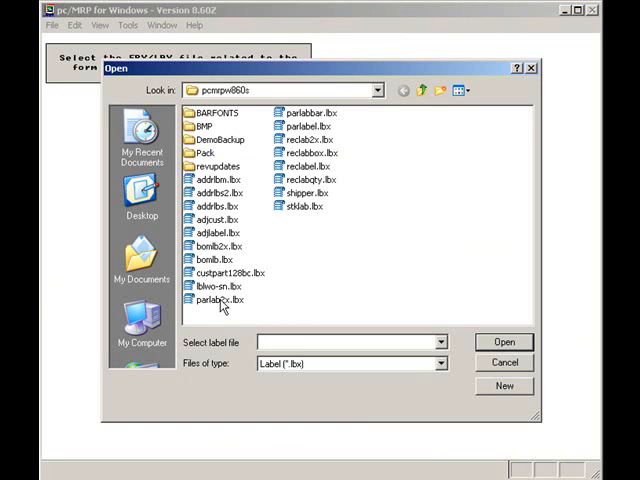
Load parlab2x.lbx into the Label Designer for editing
click(214, 300)
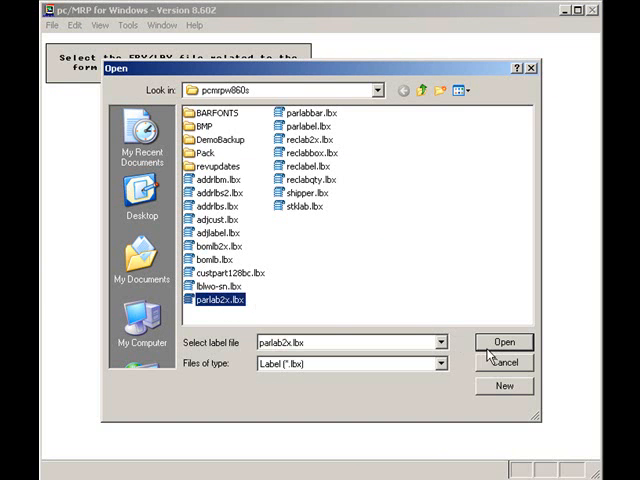
click(516, 342)
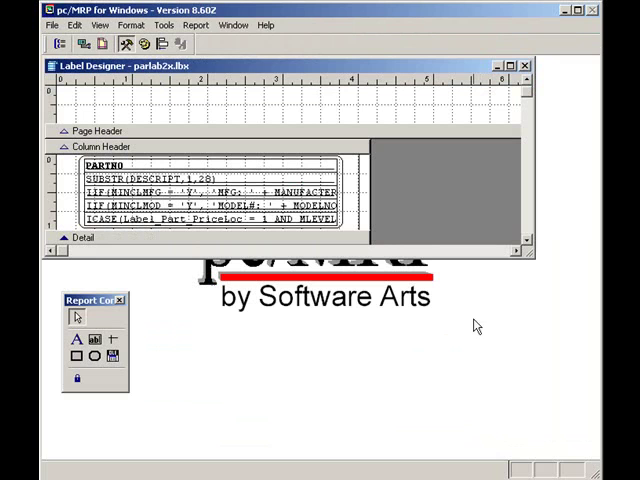
mouse_move(252, 166)
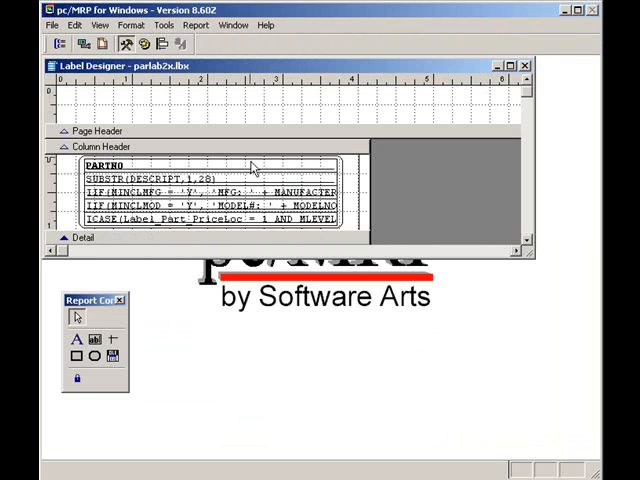
Set the report's Ruler/Grid units to Pixels in Report Properties
click(208, 24)
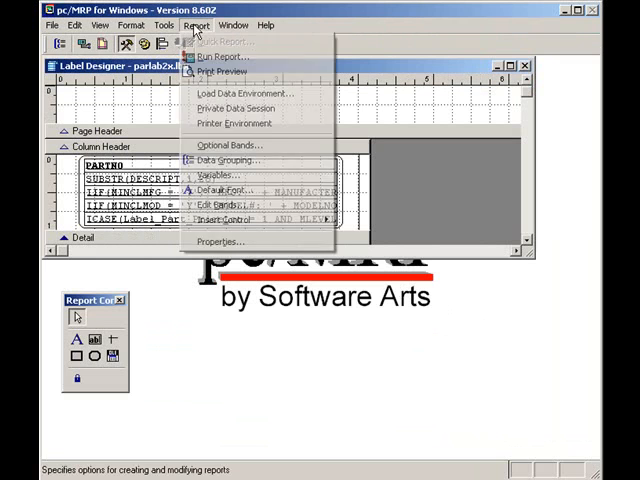
mouse_move(222, 188)
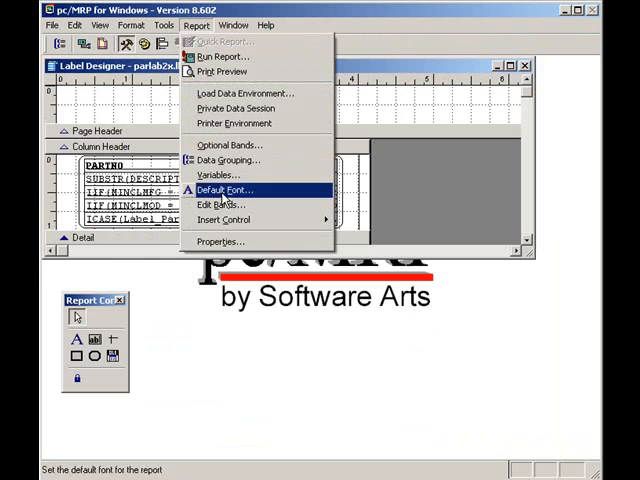
mouse_move(220, 240)
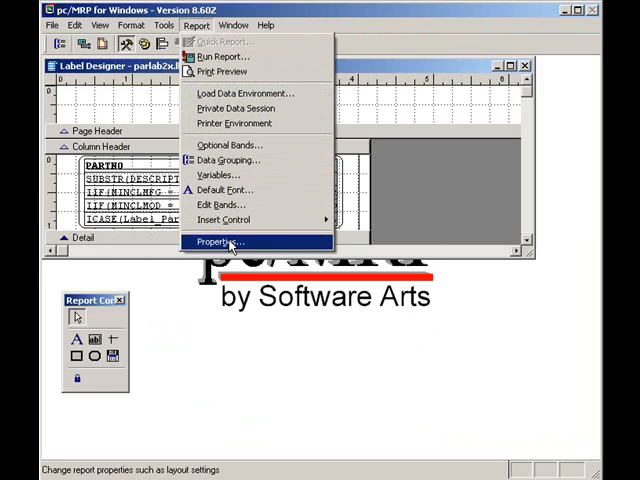
click(220, 240)
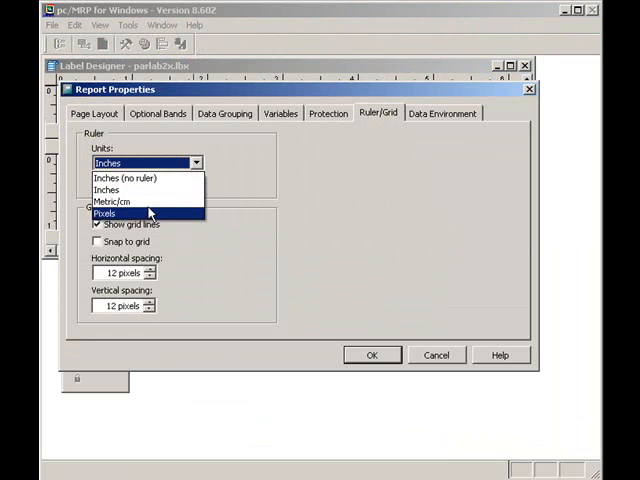
click(106, 212)
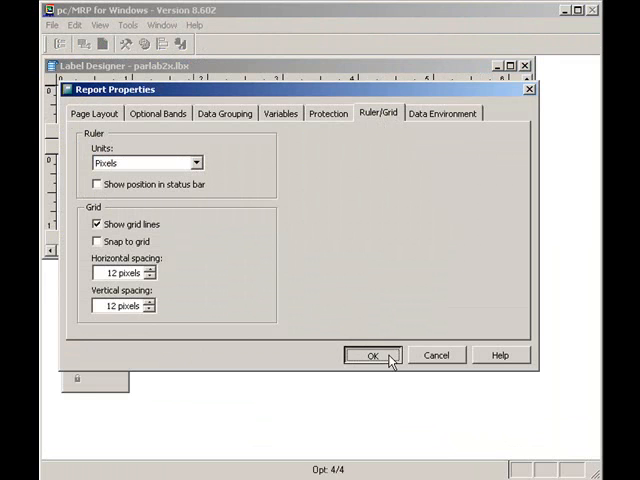
Apply the properties, make the picture field's source an expression and confirm it renders a barcode
click(372, 356)
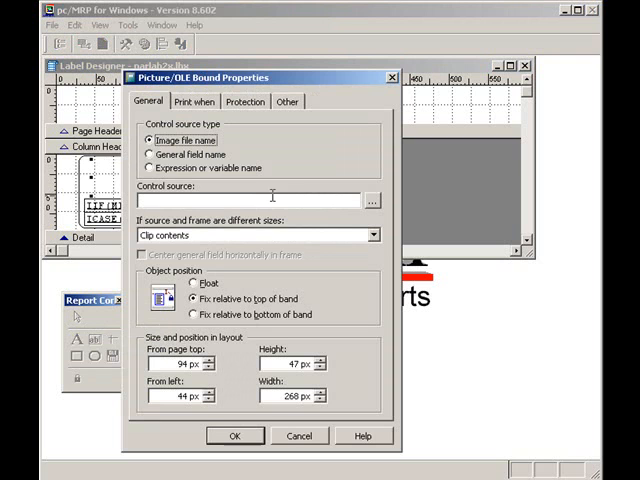
click(150, 168)
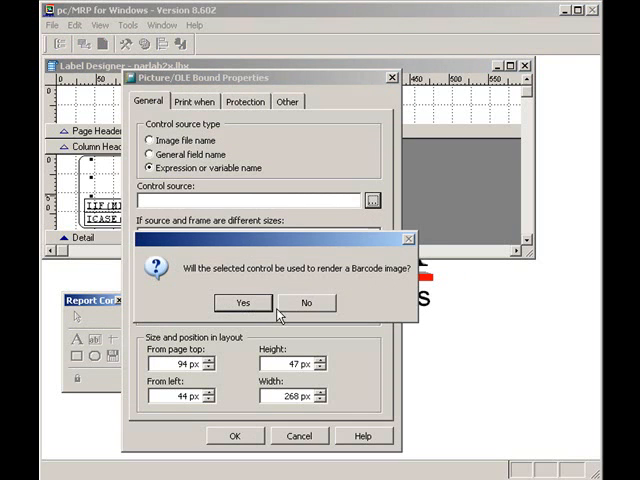
click(244, 302)
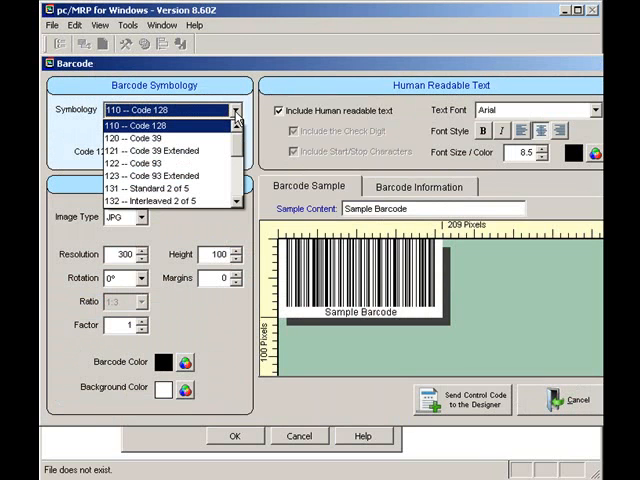
mouse_move(232, 124)
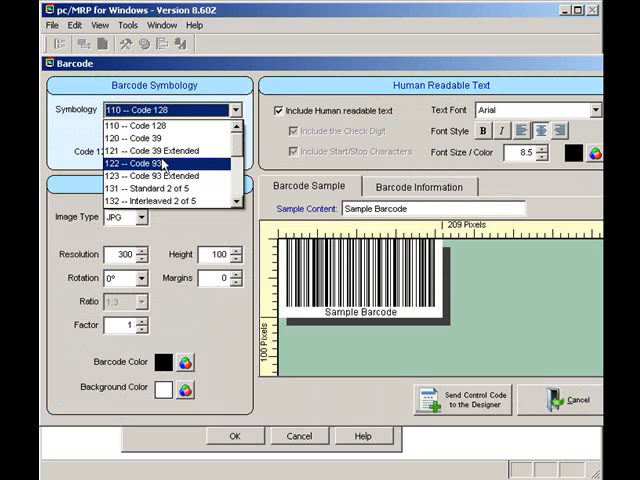
mouse_move(164, 150)
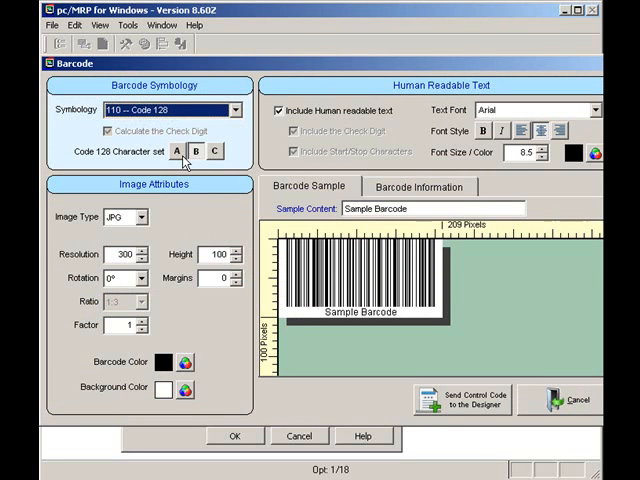
Select Code 128 symbology, read its description and preview a sample barcode
click(176, 152)
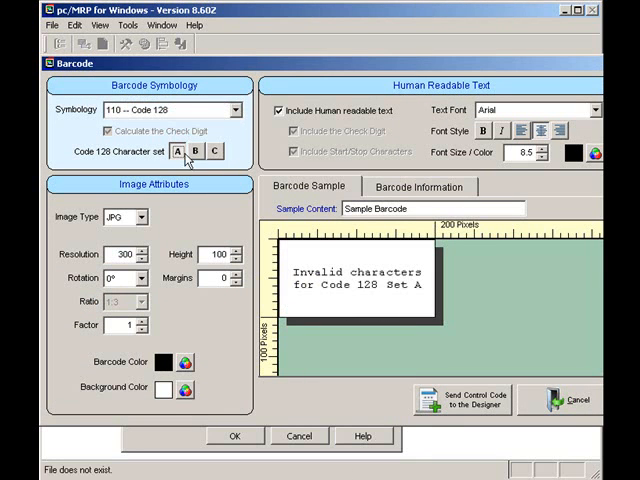
click(196, 150)
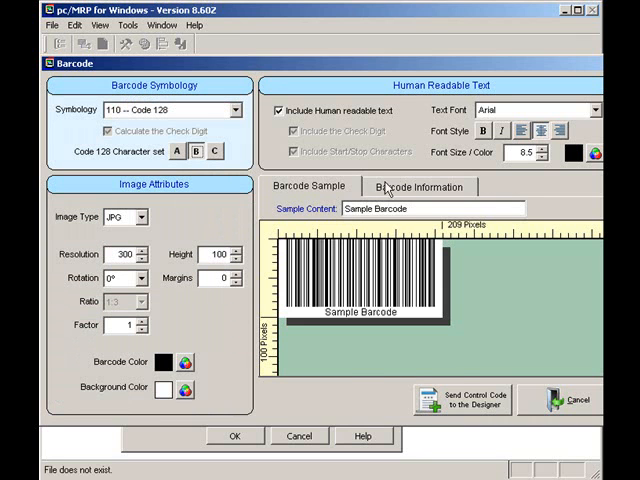
click(416, 186)
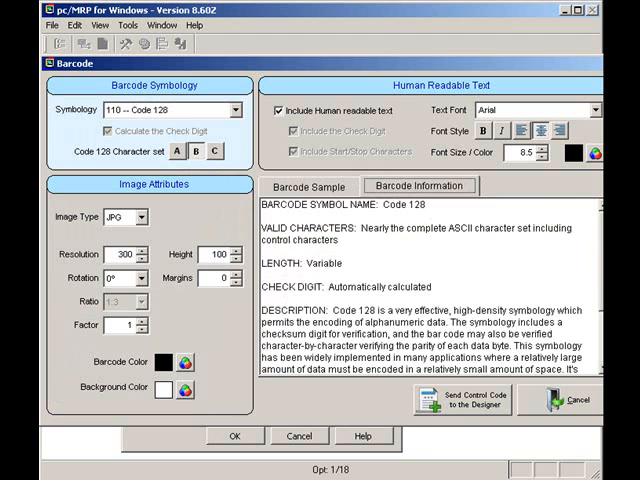
scroll(down, 3)
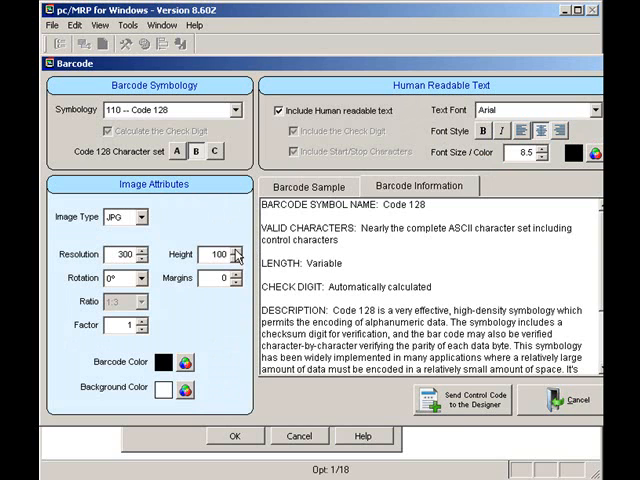
click(308, 186)
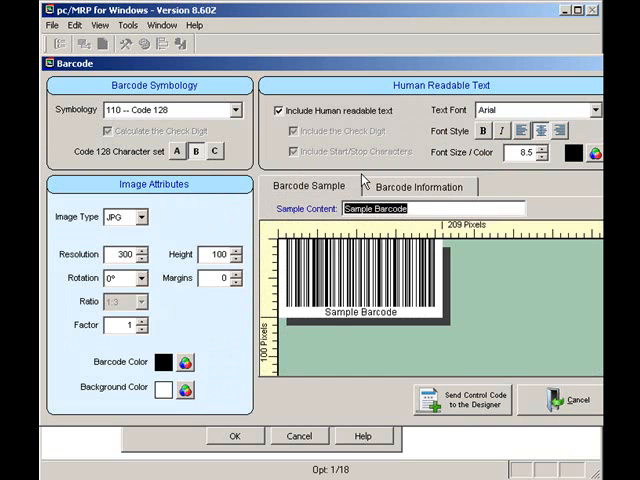
Test a sample value 'cap-' as a Code 128 barcode and send the control code to the designer
text(cap)
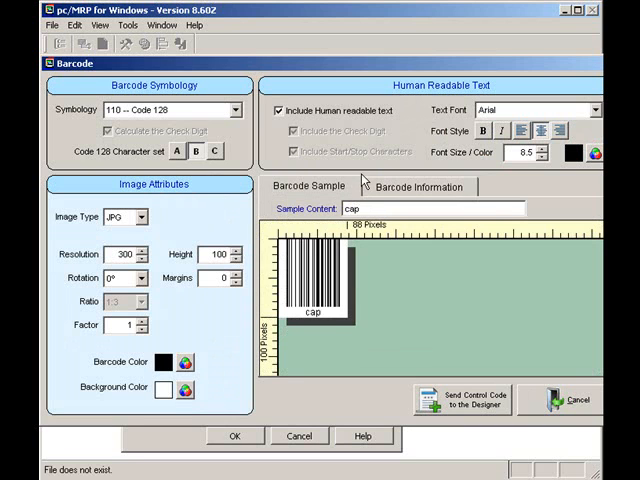
text(-456789012345)
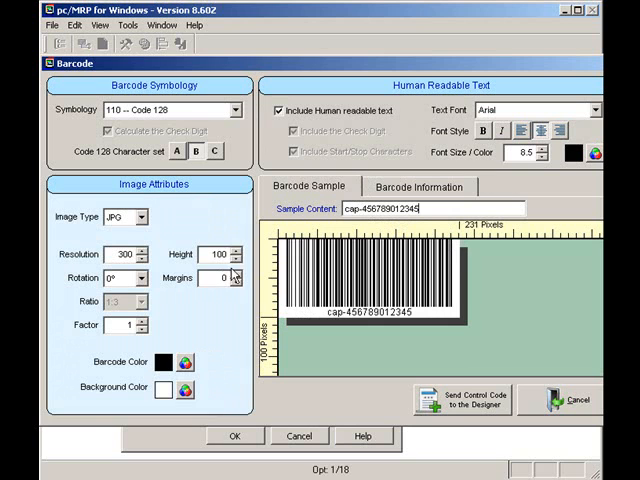
click(236, 258)
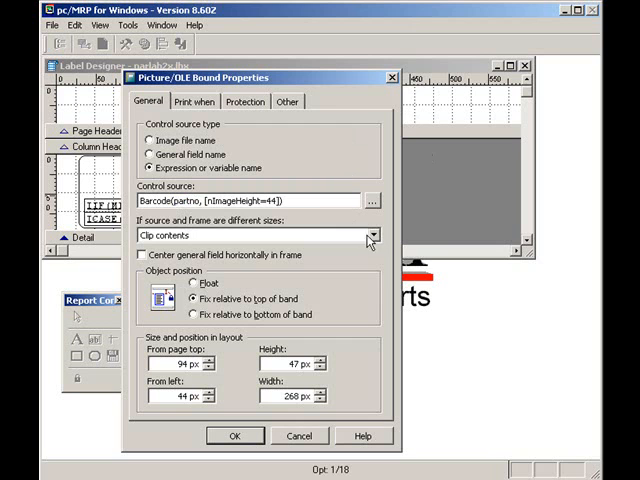
Make the barcode picture scale its contents while retaining shape
click(372, 236)
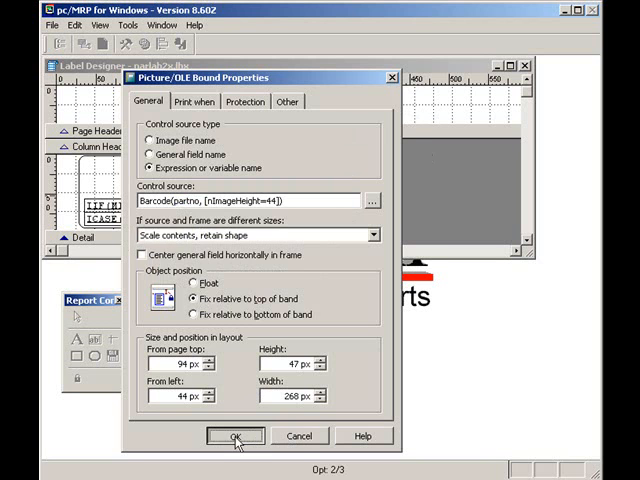
click(236, 436)
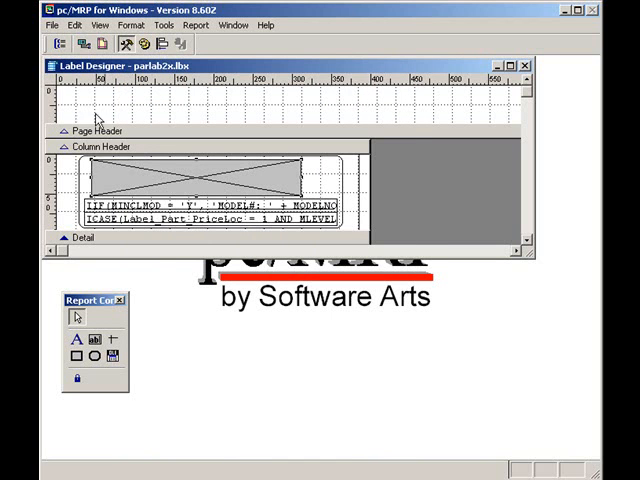
Save the label form as custpart128b.lbx
click(40, 24)
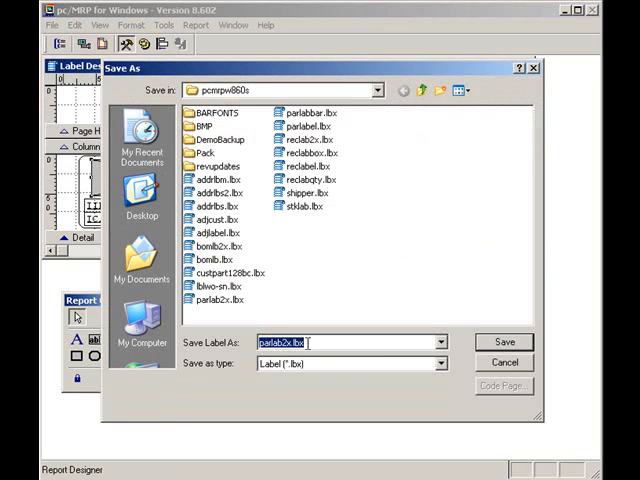
text(cust)
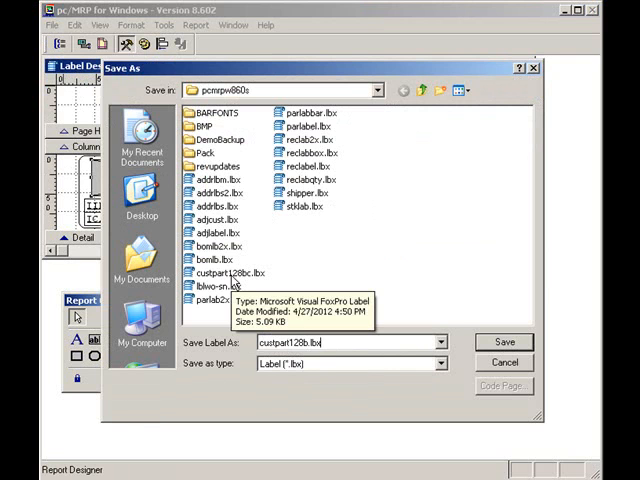
click(504, 342)
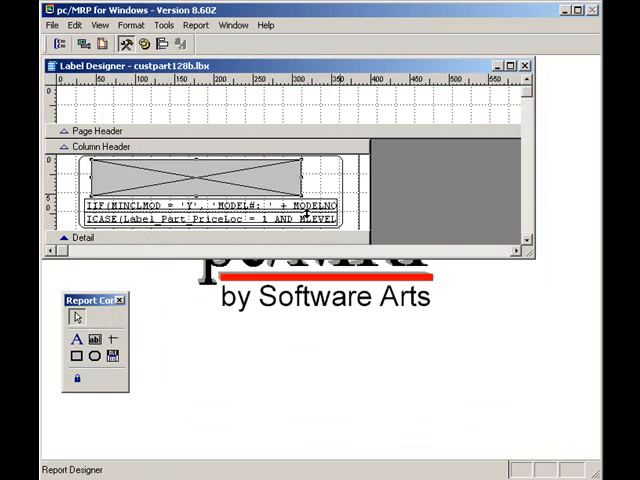
In Inventory Labels, send parts labels to Display using the custom CUSTPART128B.LBX form
click(52, 24)
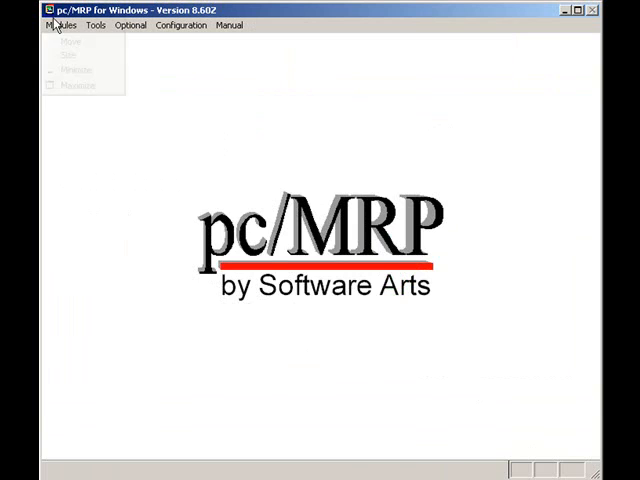
click(52, 28)
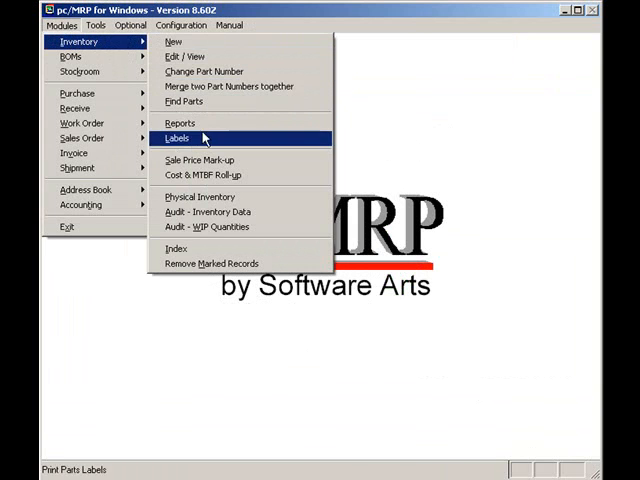
click(176, 138)
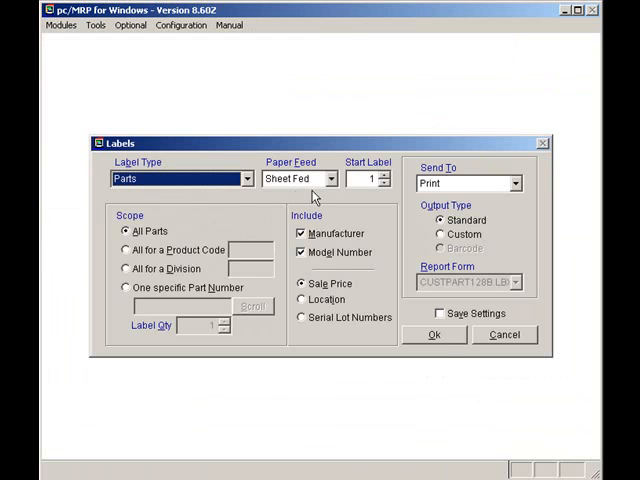
click(514, 184)
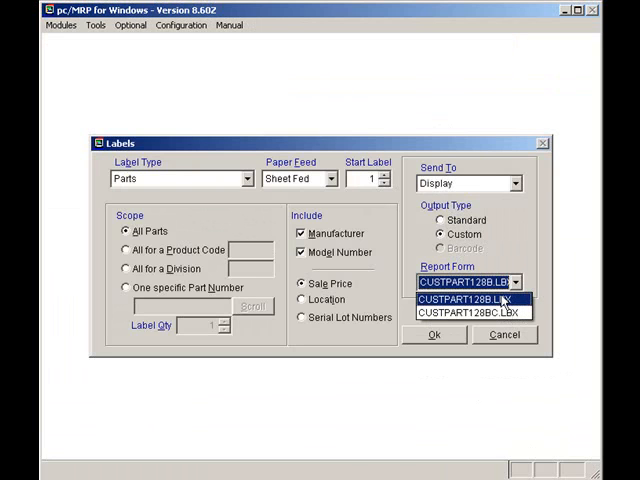
click(468, 298)
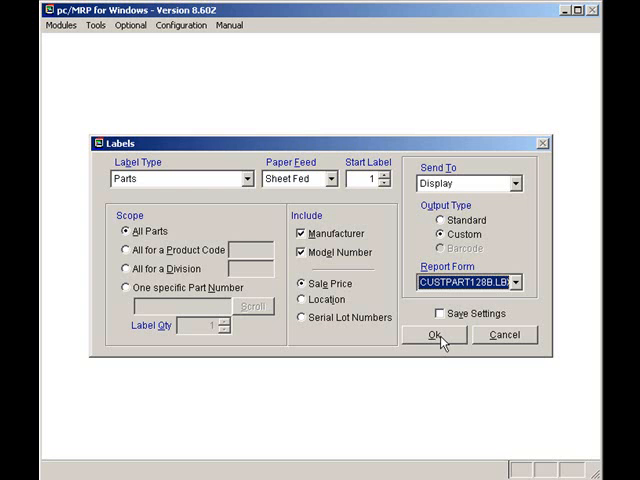
Preview the sheet of barcoded part labels, then cancel out of the Labels setup
click(428, 336)
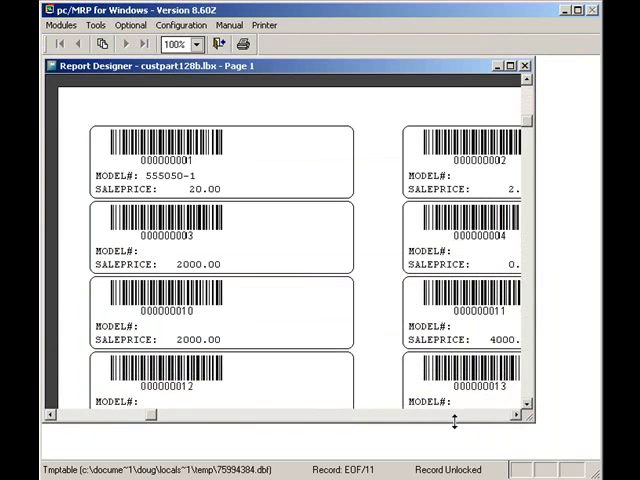
mouse_move(444, 398)
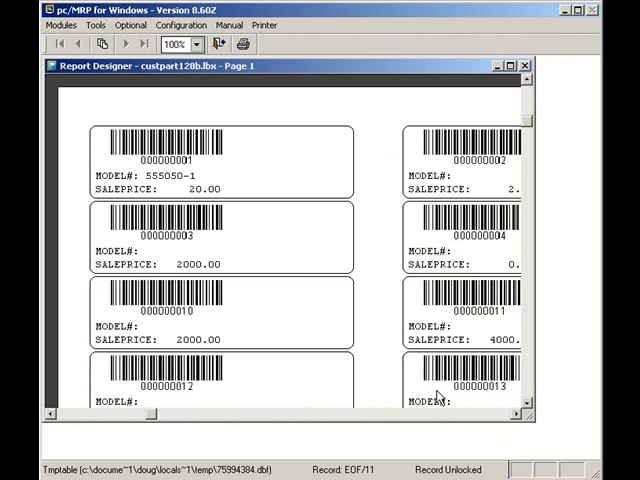
mouse_move(510, 66)
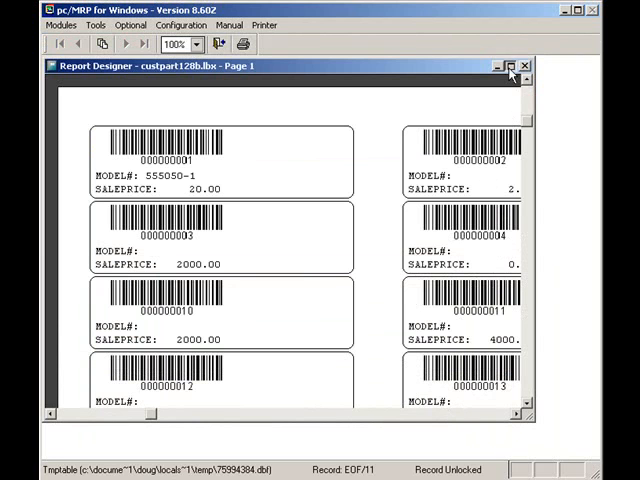
click(508, 64)
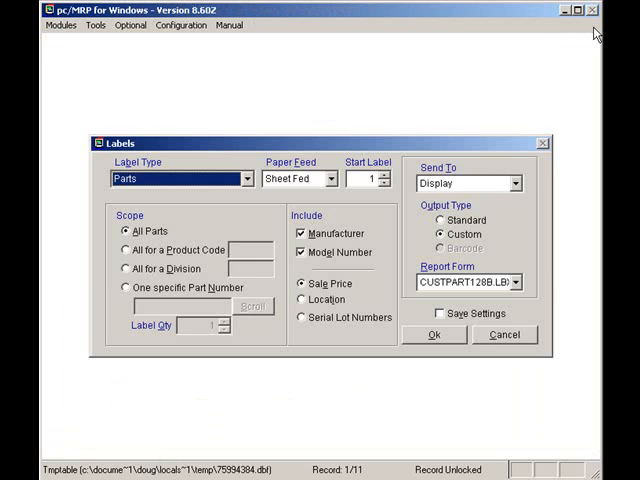
click(504, 334)
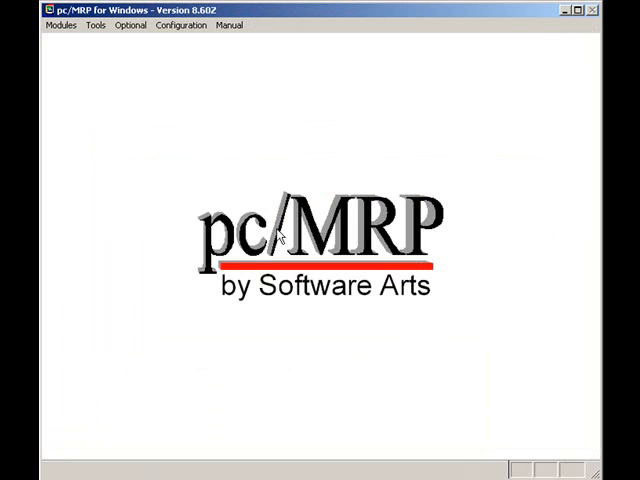
mouse_move(132, 444)
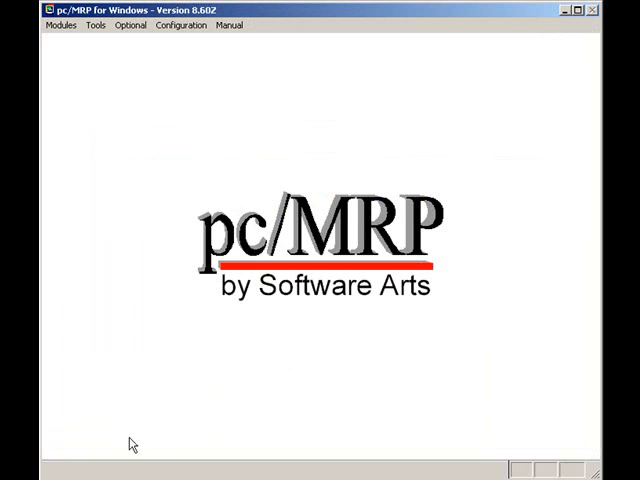